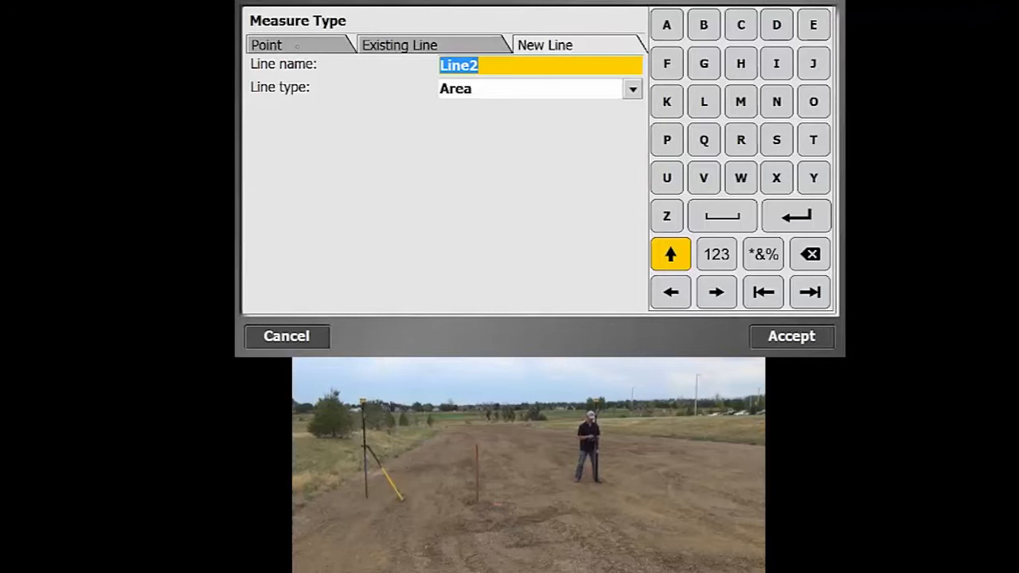
# - Name the new line AREA1 and keep its line type set to Area
pyautogui.click(266, 45)
pyautogui.write('A')
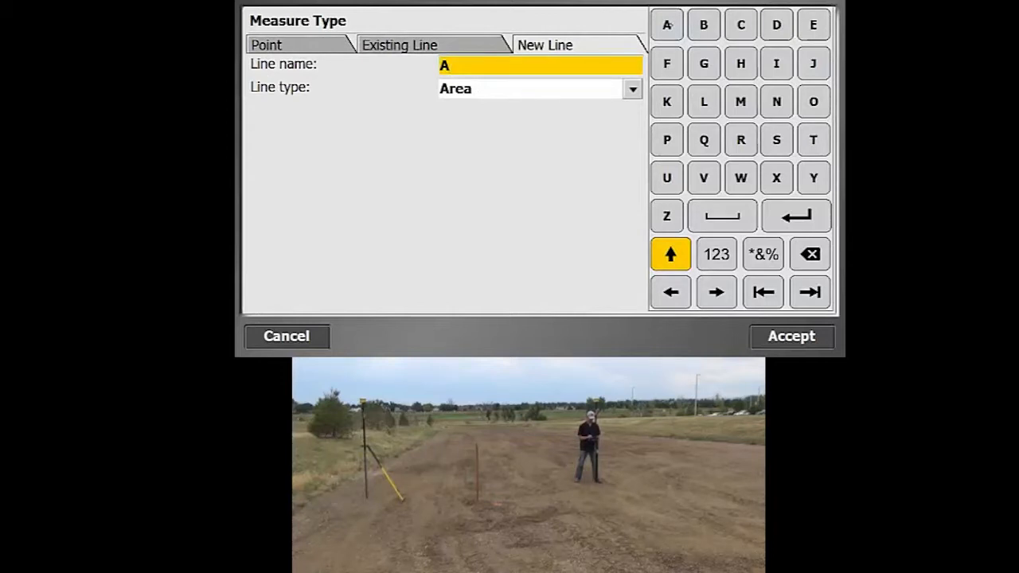
pyautogui.write('REA')
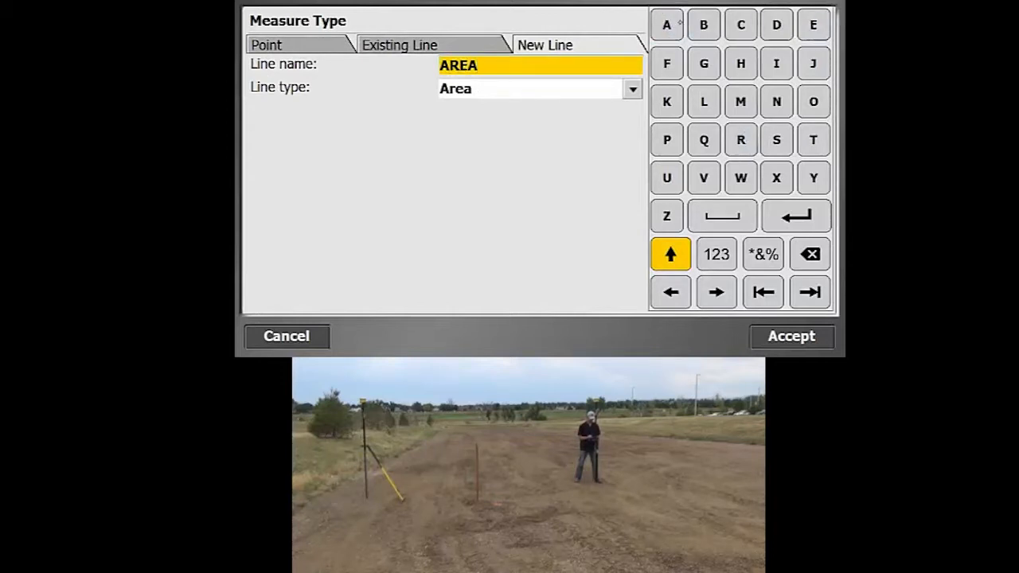
pyautogui.click(716, 255)
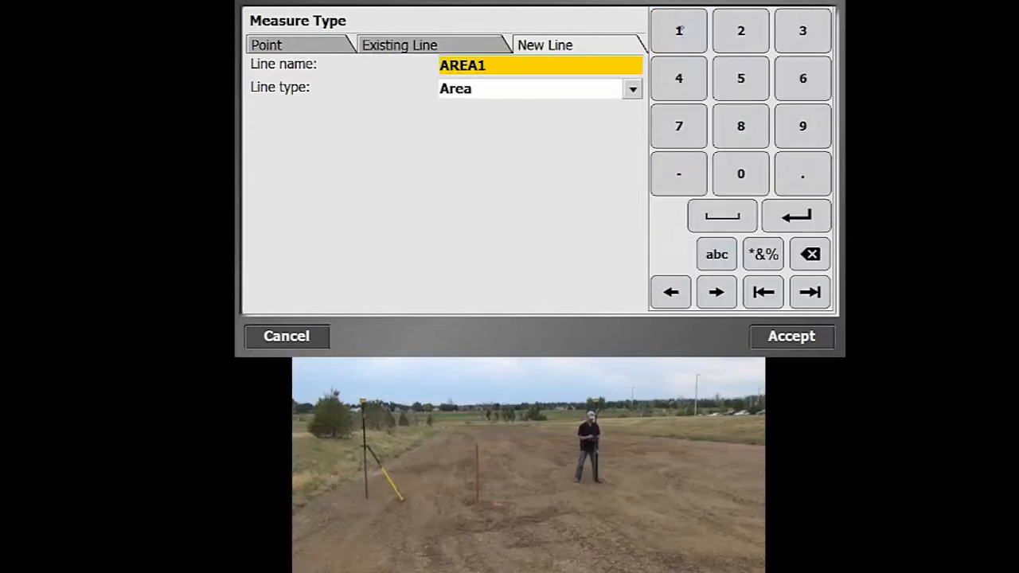
pyautogui.click(632, 89)
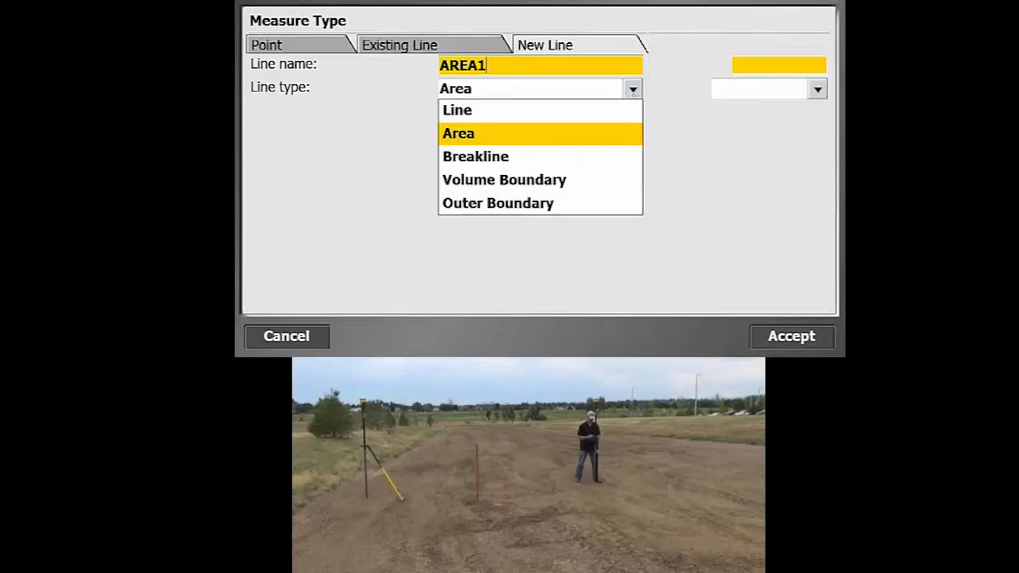
pyautogui.click(459, 134)
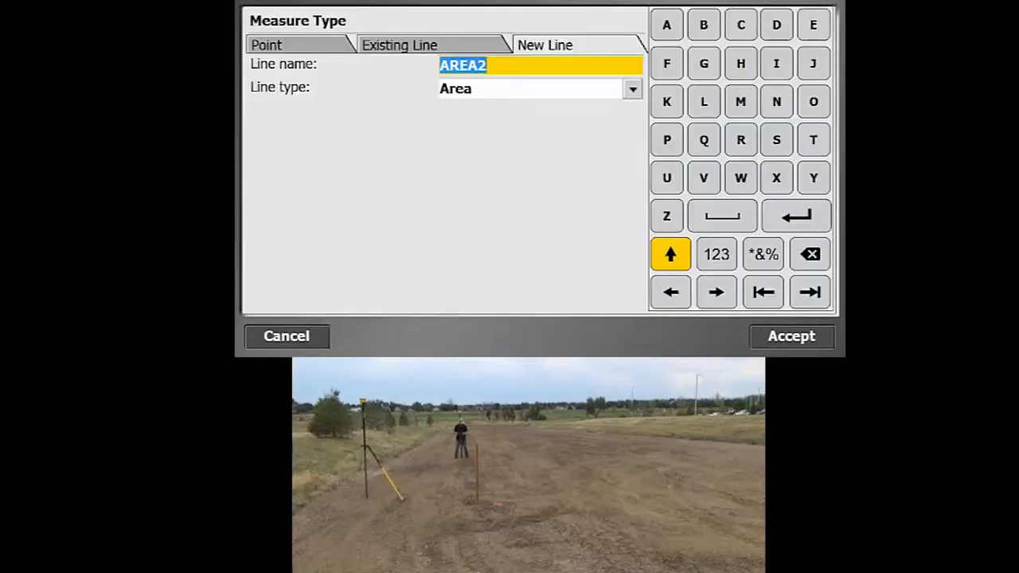
# - Cancel the measurement setup and show the AREA1 line's actions on the map
pyautogui.click(267, 45)
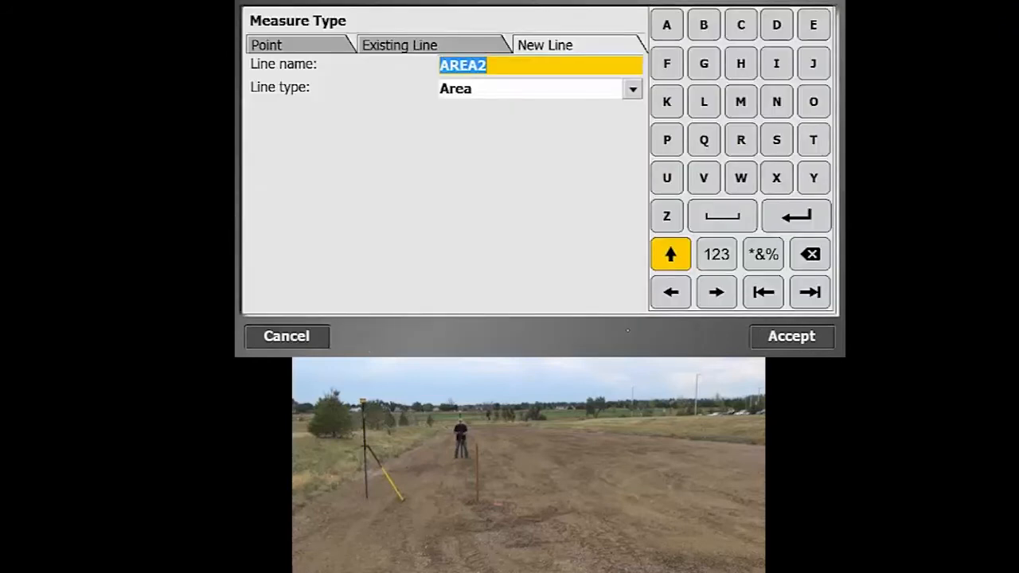
pyautogui.click(266, 45)
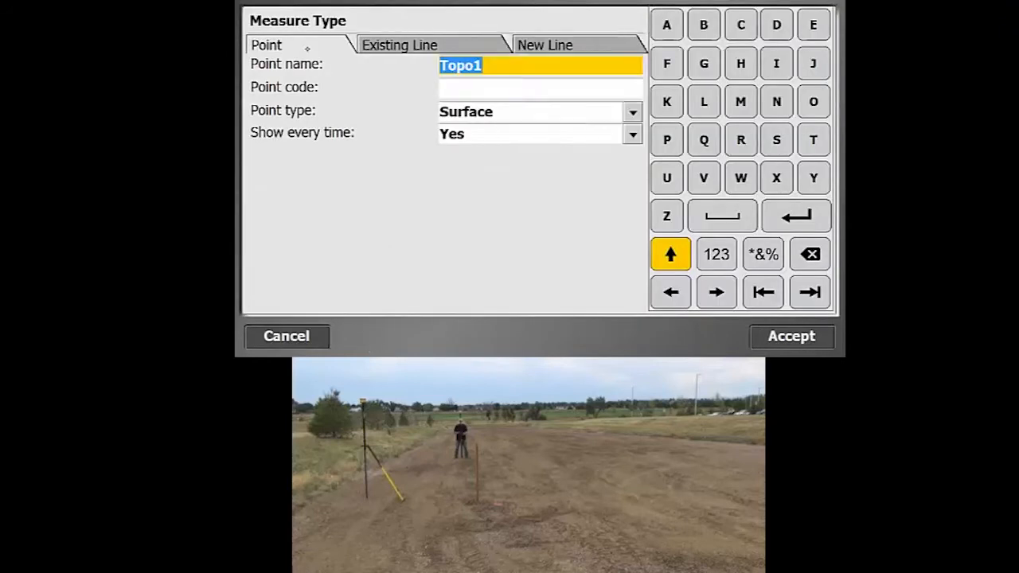
pyautogui.click(792, 336)
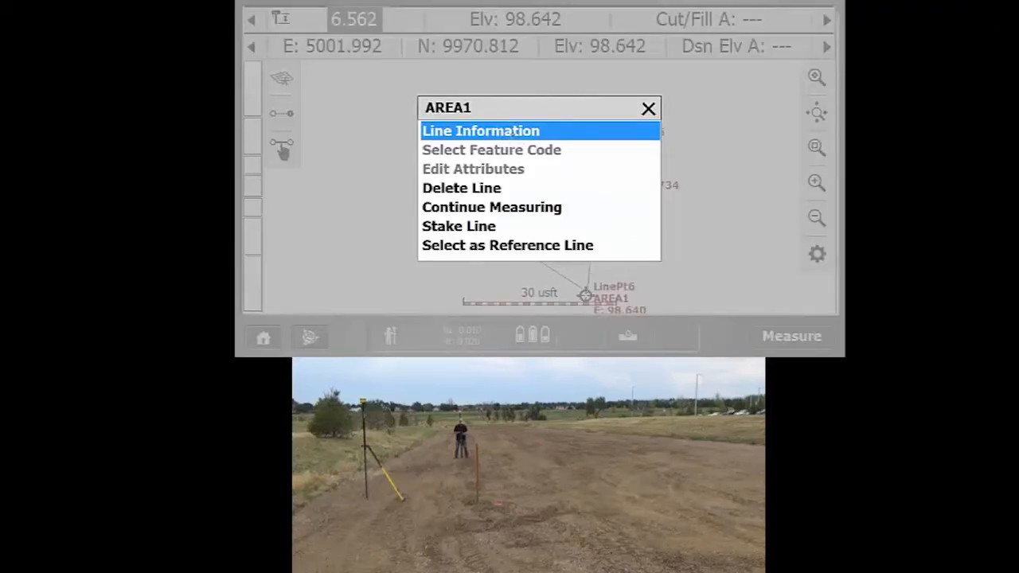
# - Review AREA1's Line Information (96.071 usft length, 497.112 usft² area) and close it
pyautogui.click(481, 130)
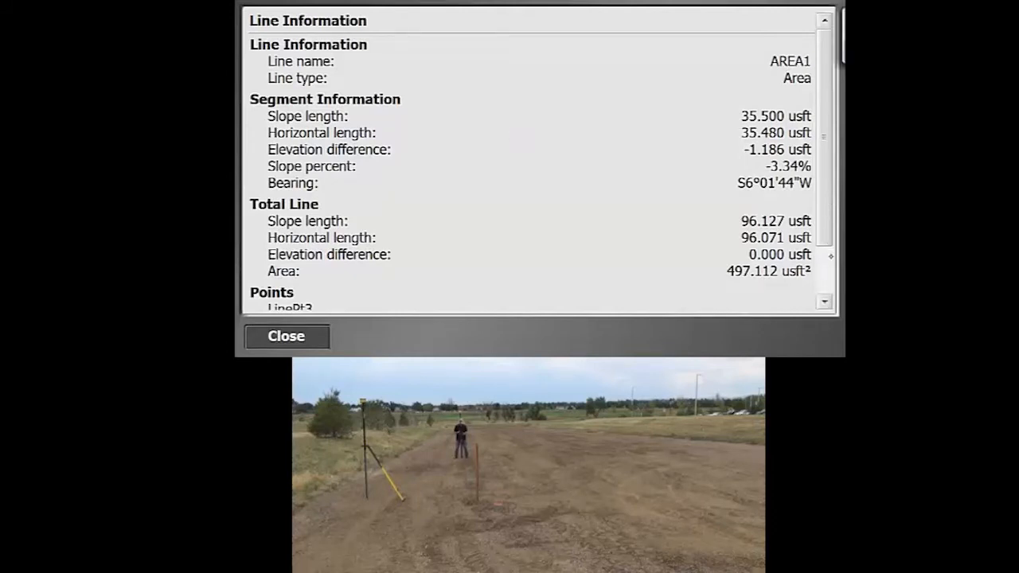
pyautogui.scroll(-3)
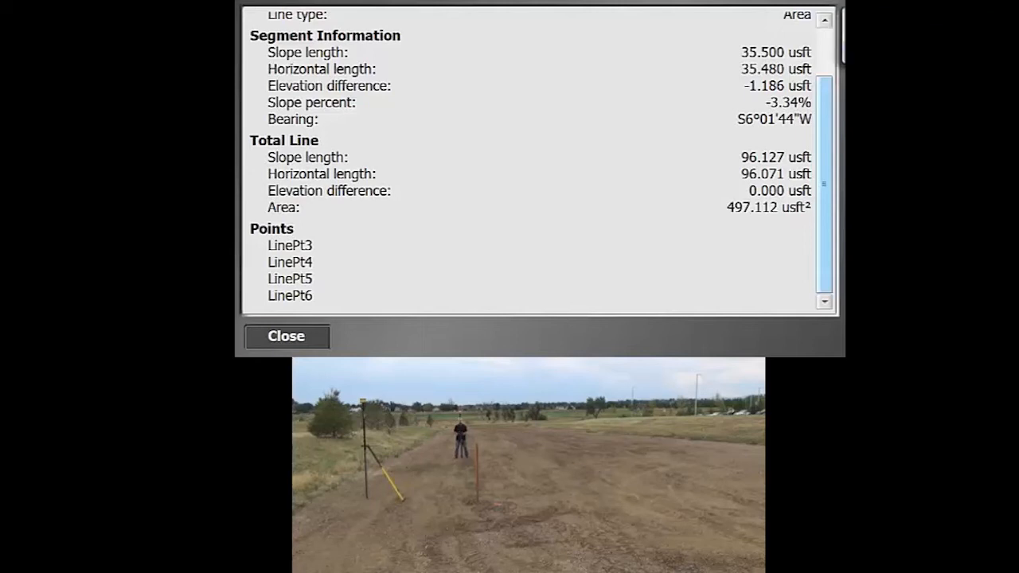
pyautogui.click(285, 336)
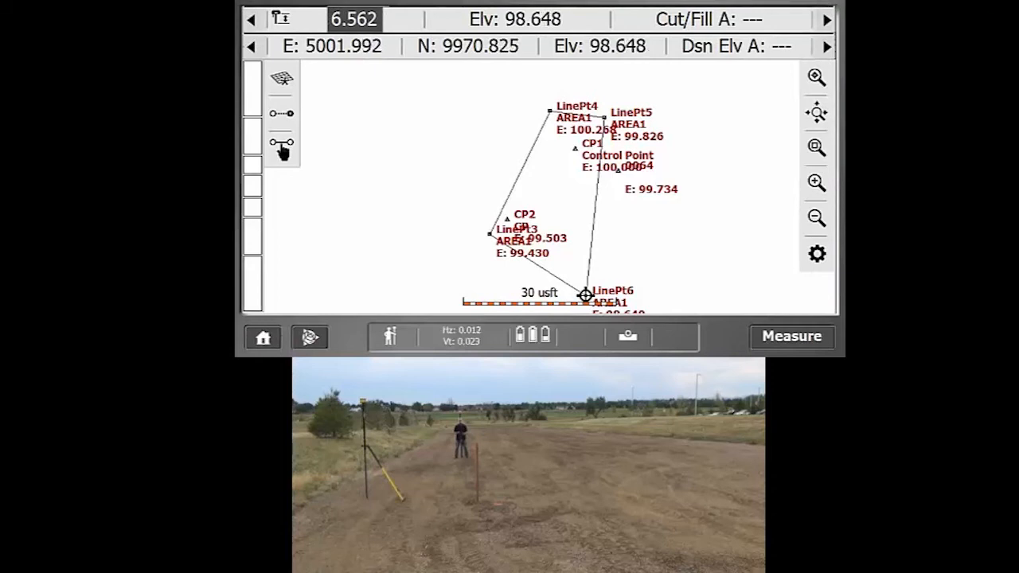
# - Start a new measurement as a single Surface point named Topo1
pyautogui.click(792, 336)
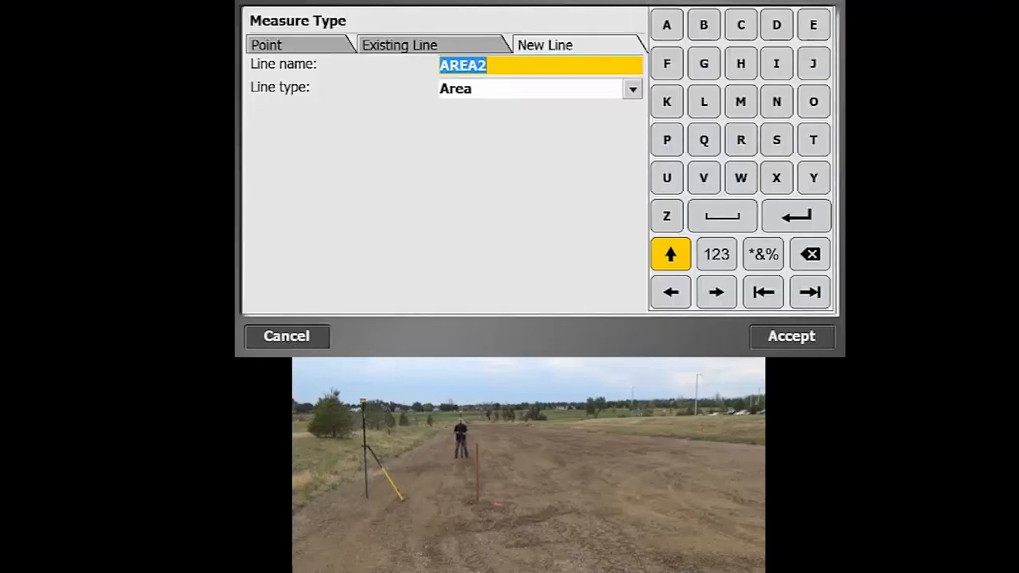
pyautogui.click(266, 45)
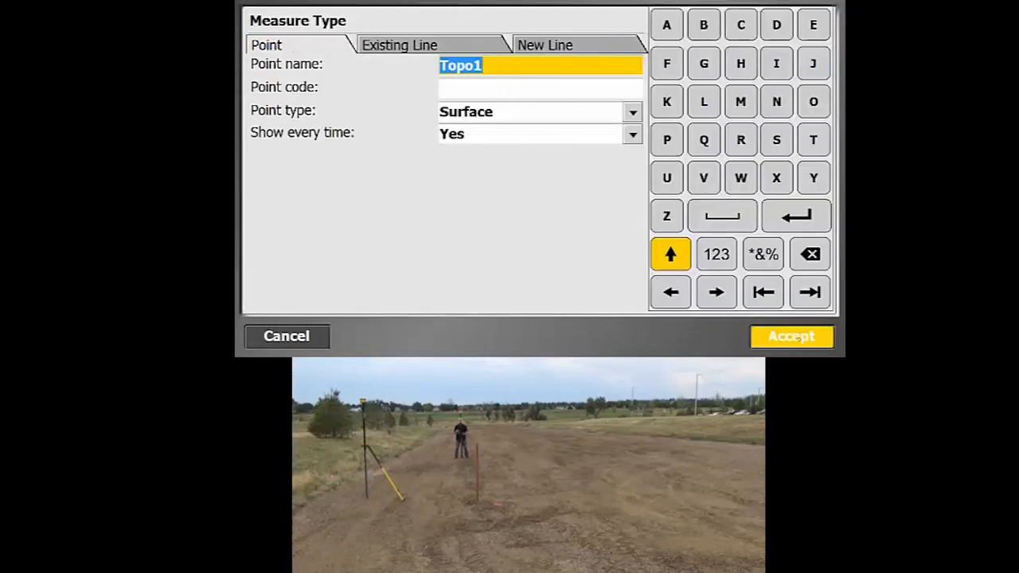